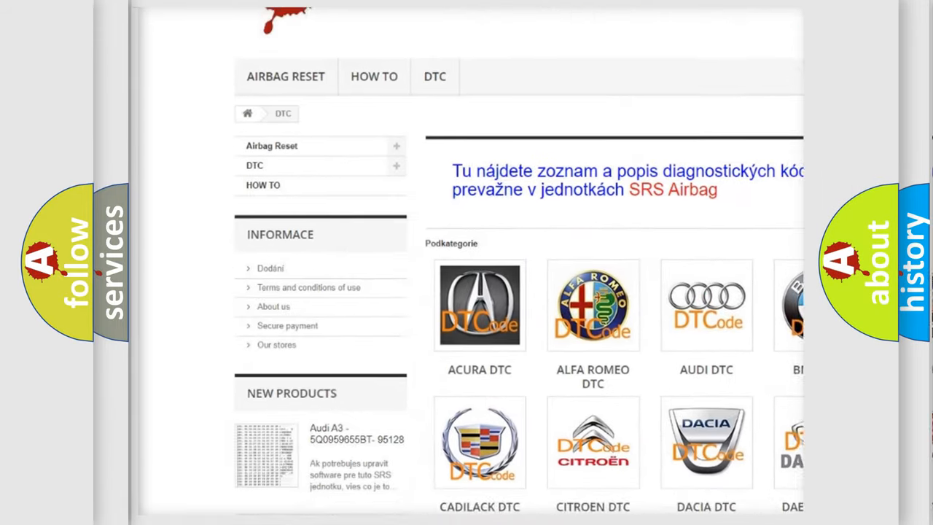
{"action": "scroll", "scroll_direction": "down", "scroll_amount": 3}
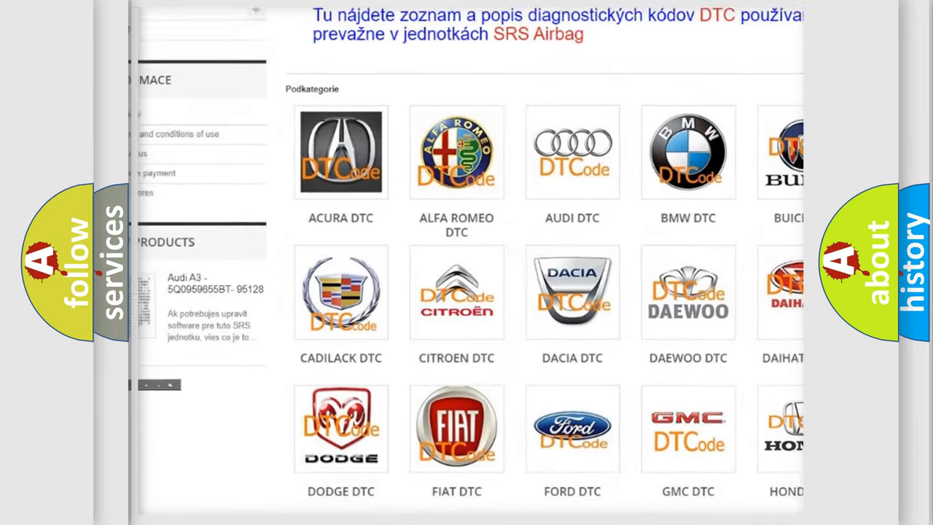
{"action": "scroll", "scroll_direction": "down", "scroll_amount": 3}
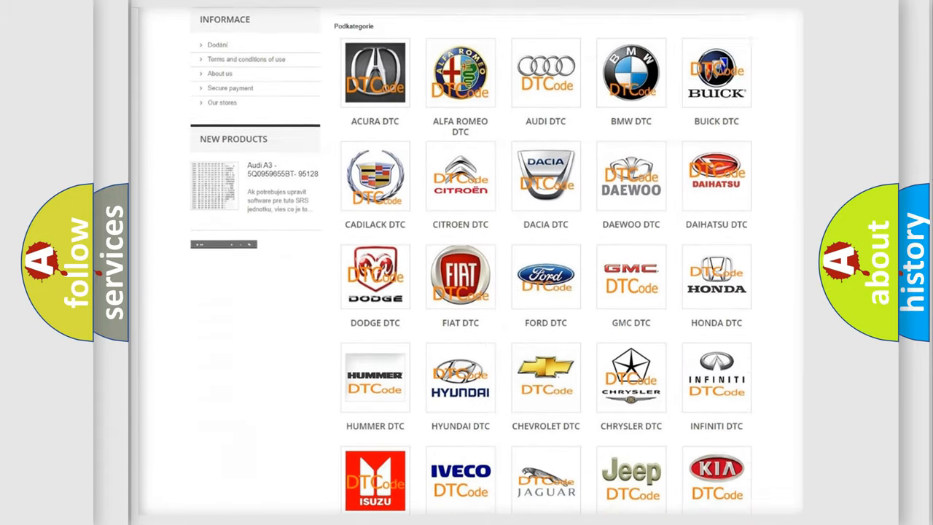
{"action": "scroll", "scroll_direction": "down", "scroll_amount": 3}
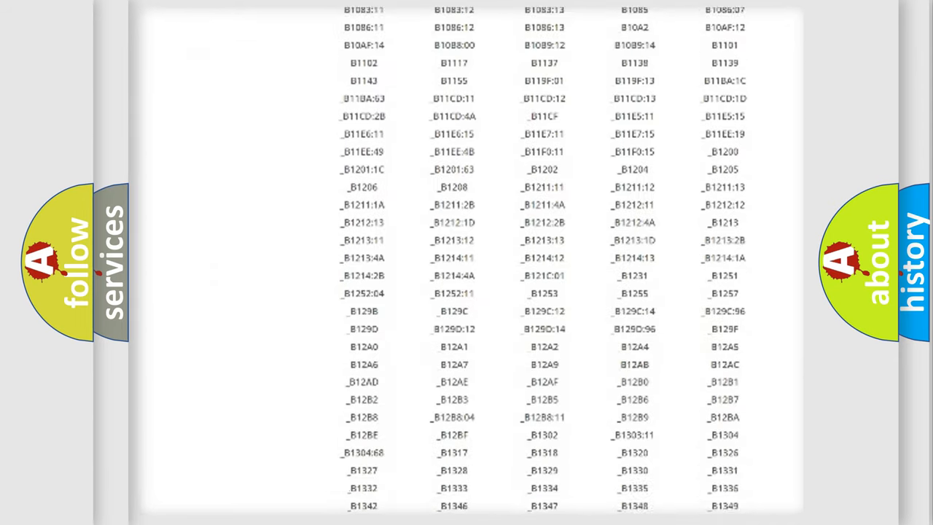
{"action": "scroll", "scroll_direction": "down", "scroll_amount": 3}
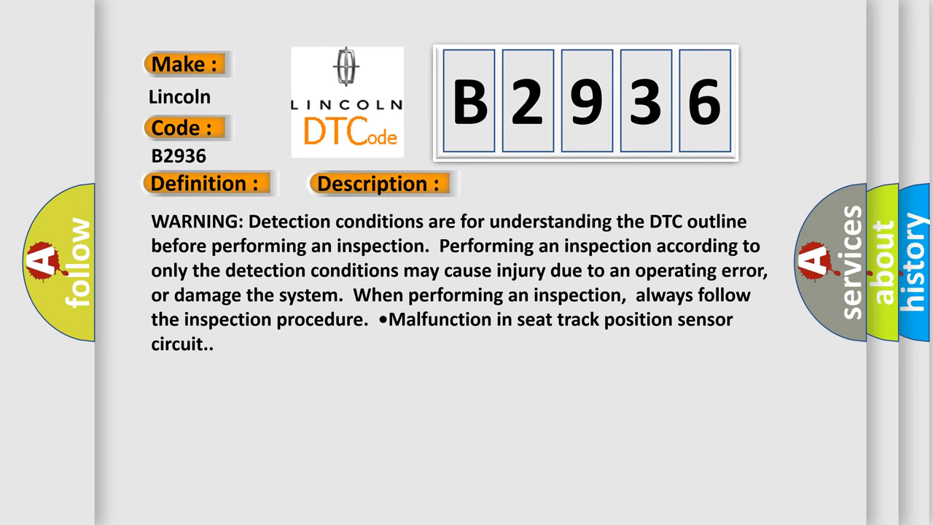
{"action": "left_click", "coordinate": [536, 183]}
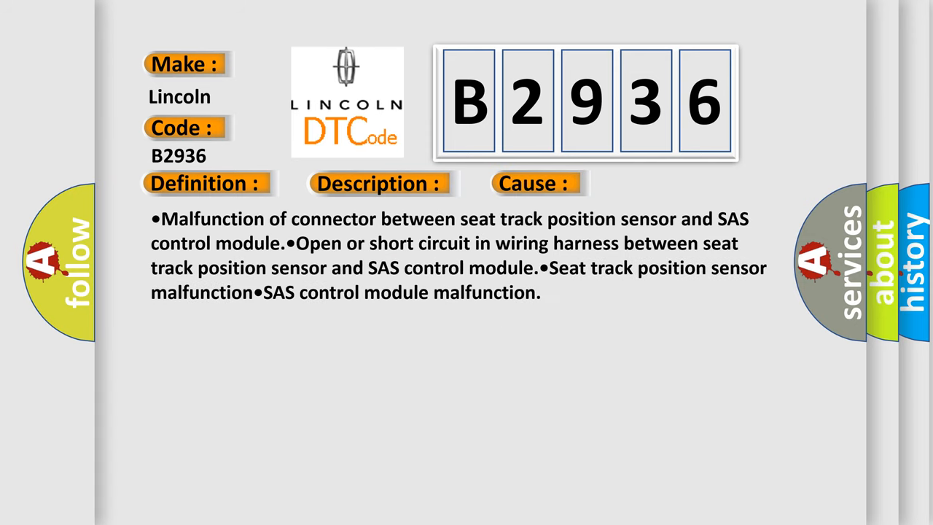